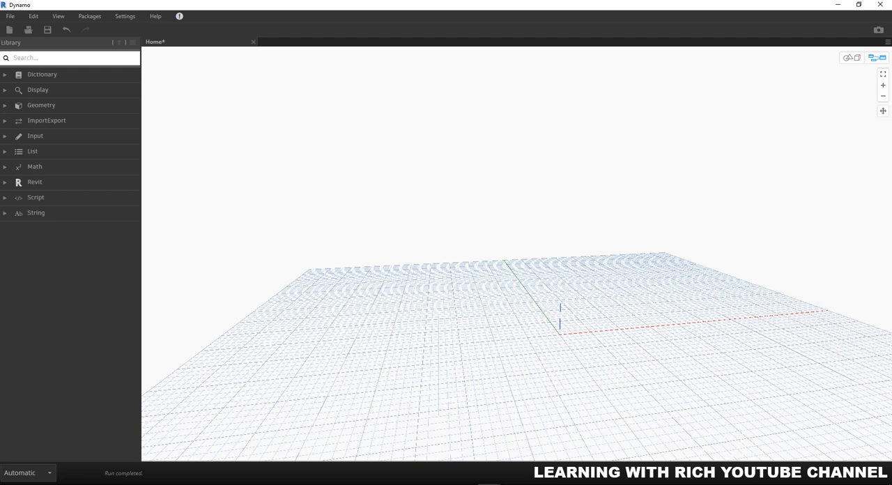
{"action": "mouse_move", "coordinate": [279, 192]}
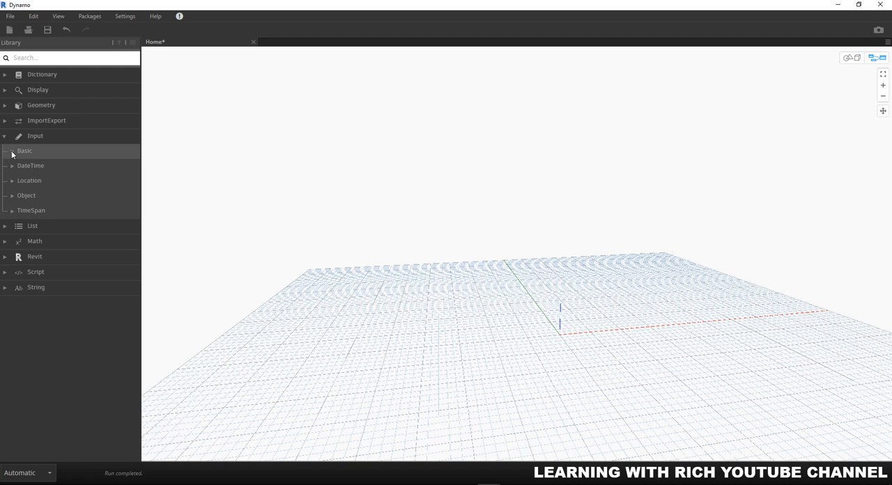
- Expand Input > Basic in the library to reveal Boolean, Number and String nodes
{"action": "left_click", "coordinate": [25, 150]}
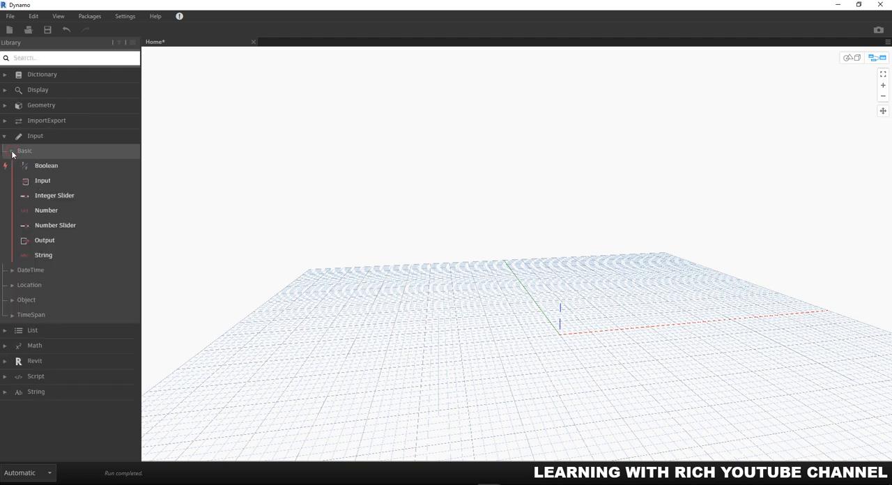
{"action": "mouse_move", "coordinate": [46, 166]}
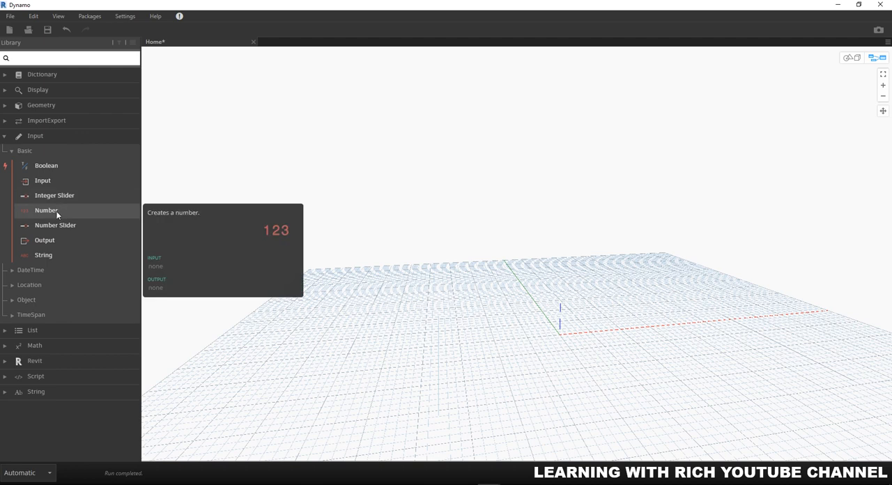
{"action": "mouse_move", "coordinate": [43, 254]}
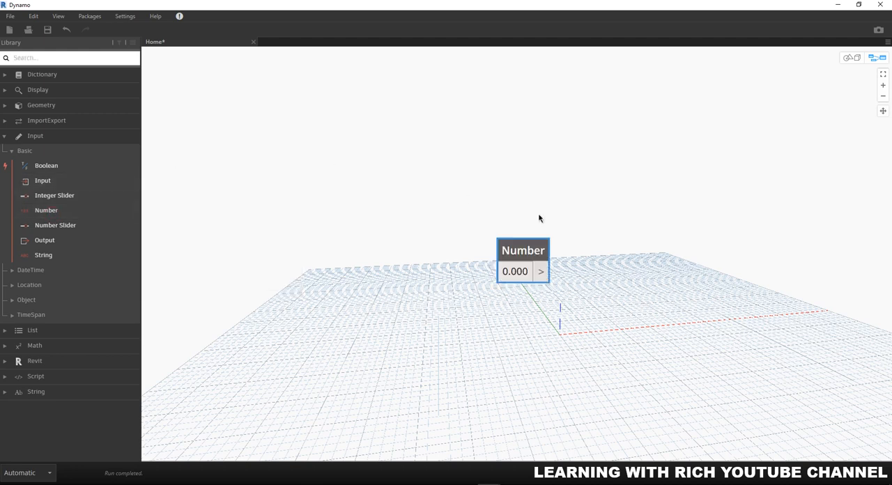
{"action": "mouse_move", "coordinate": [571, 270]}
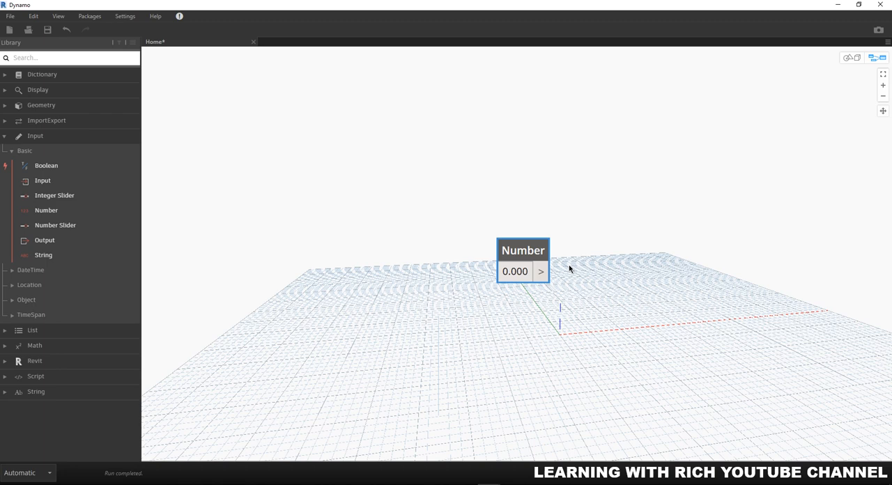
{"action": "mouse_move", "coordinate": [570, 271]}
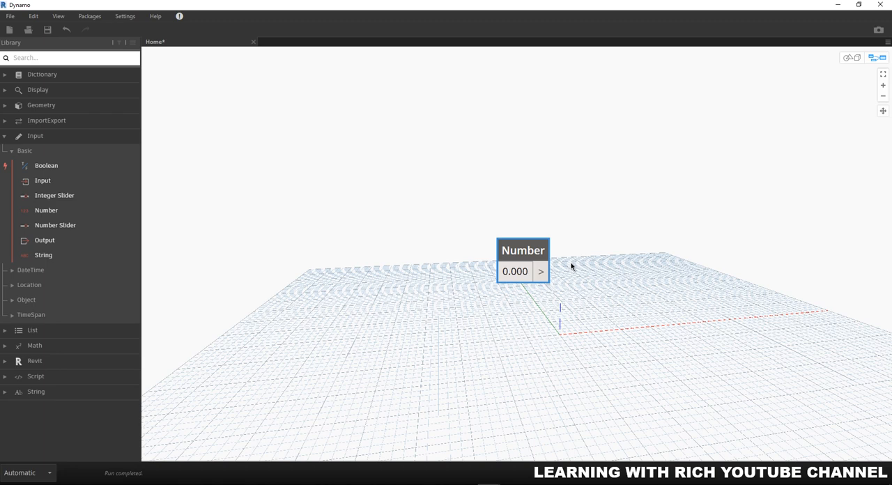
{"action": "mouse_move", "coordinate": [528, 267]}
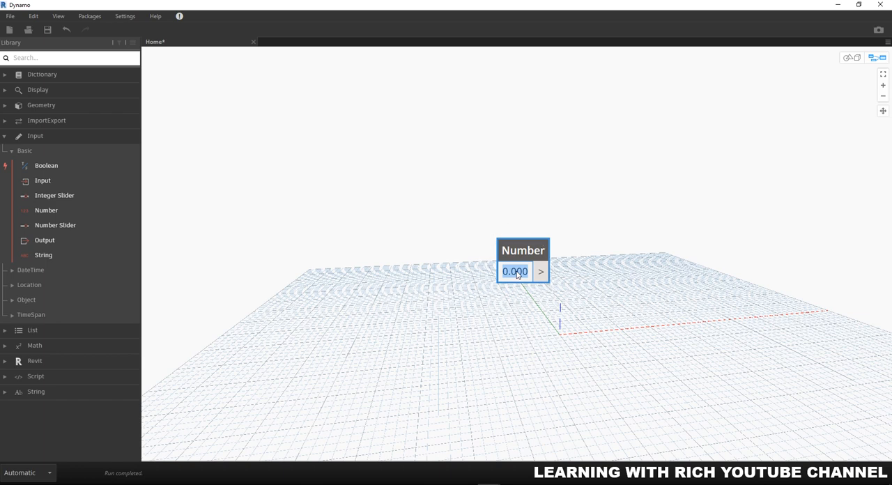
{"action": "mouse_move", "coordinate": [522, 298]}
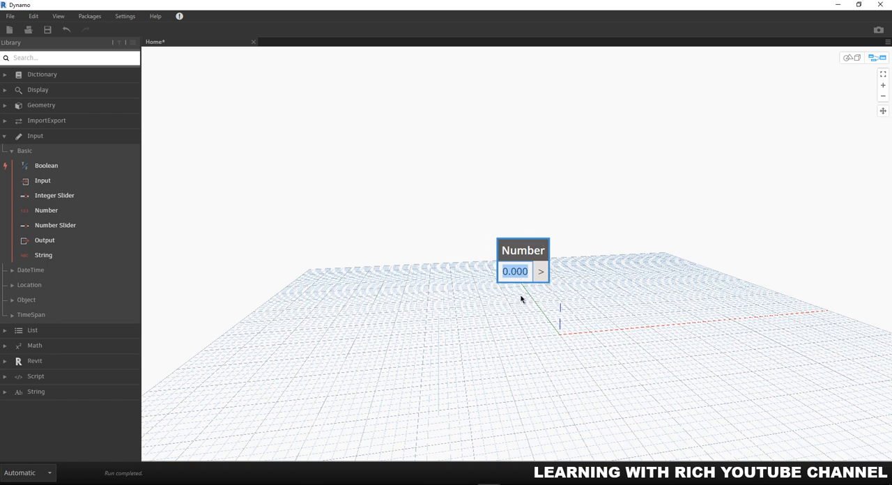
- Replace the Number node's default 0.000 with the value 10
{"action": "left_click", "coordinate": [514, 270]}
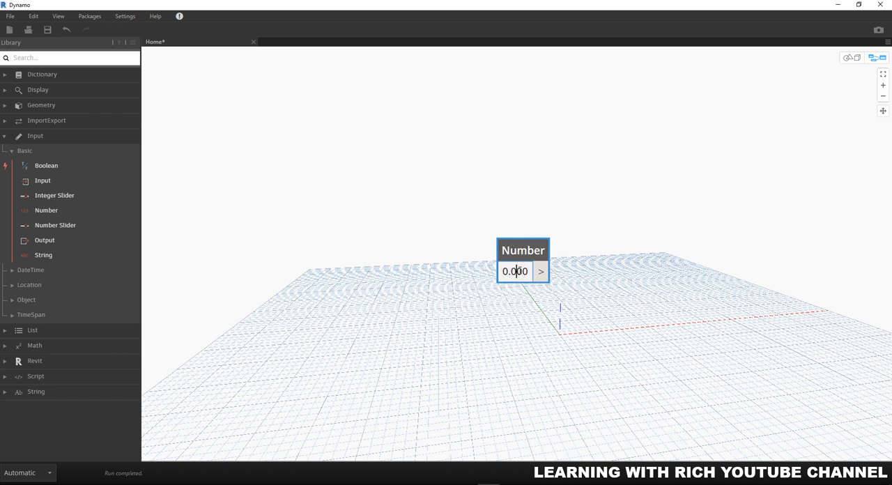
{"action": "triple_click", "coordinate": [516, 270]}
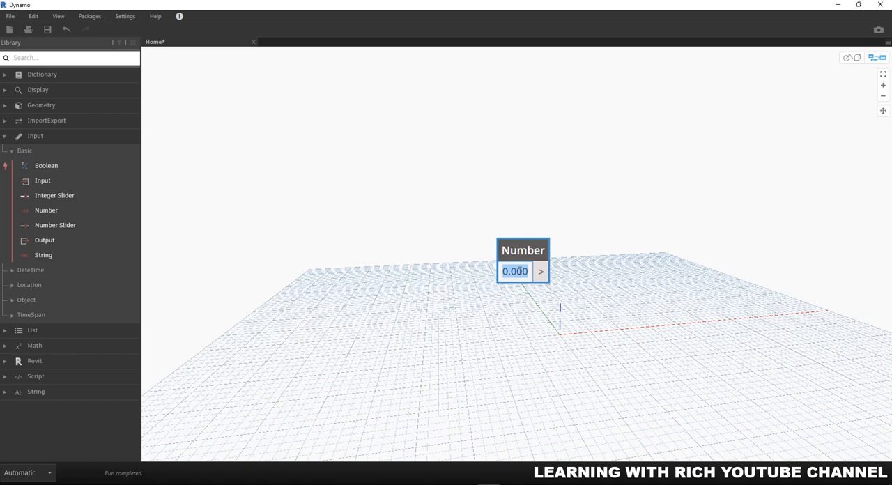
{"action": "type", "text": "10"}
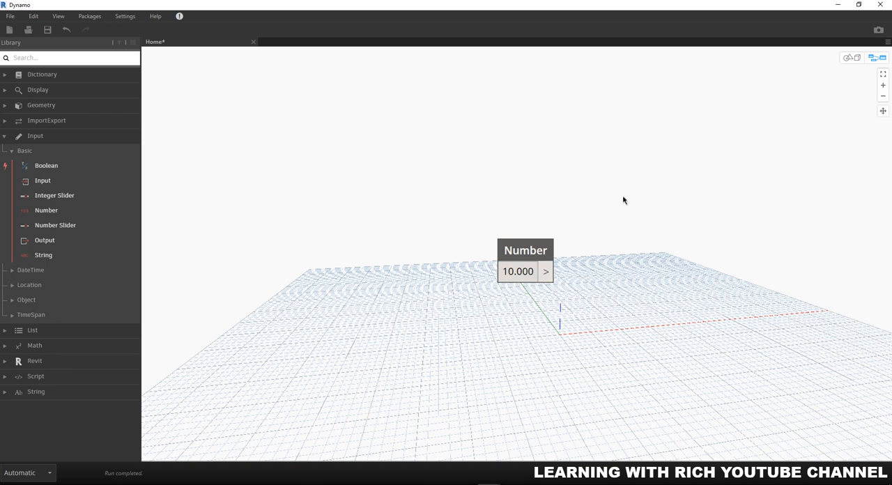
{"action": "mouse_move", "coordinate": [527, 249]}
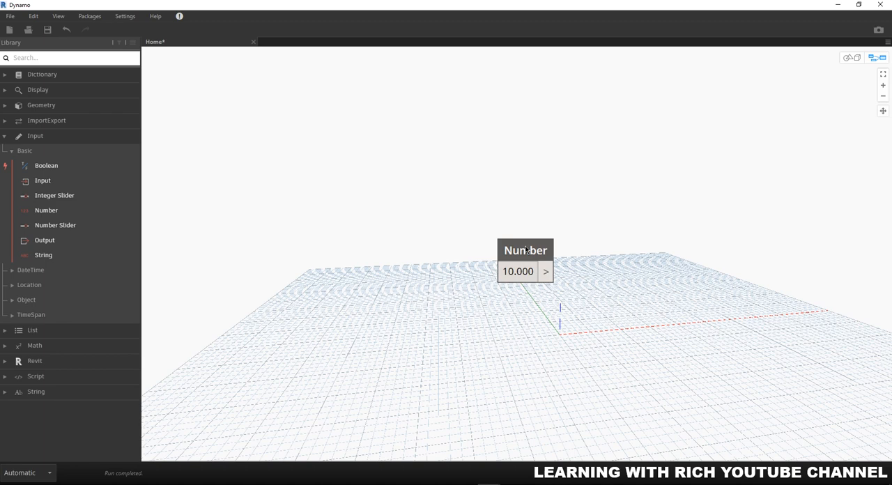
- Search the library for Watch, place it, and wire Number's output into it to show 10
{"action": "left_click_drag", "start_coordinate": [526, 262], "coordinate": [424, 193]}
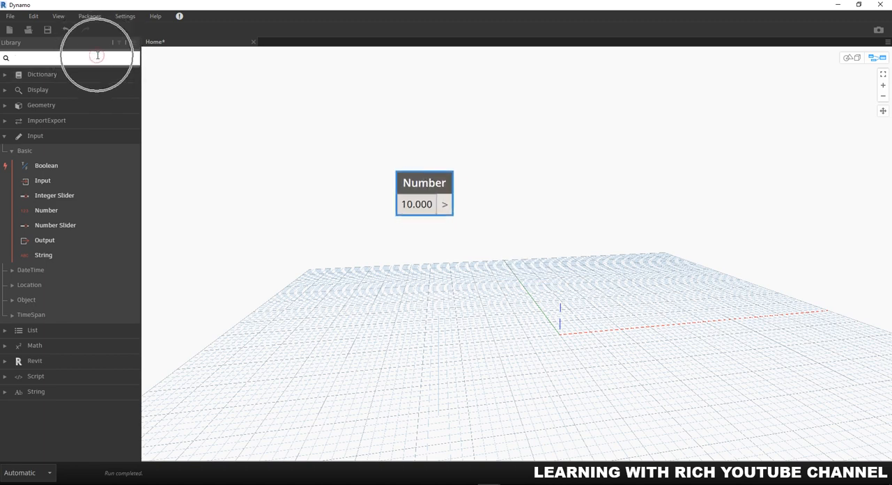
{"action": "type", "text": "watch"}
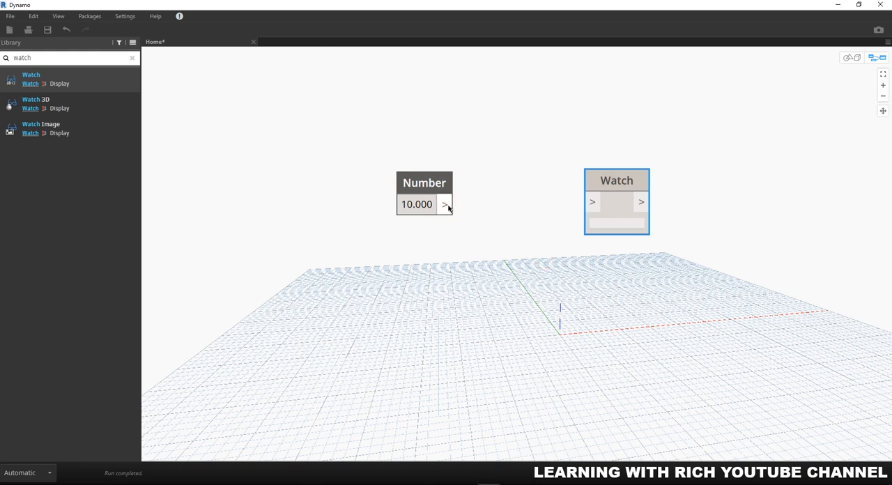
{"action": "mouse_move", "coordinate": [445, 204]}
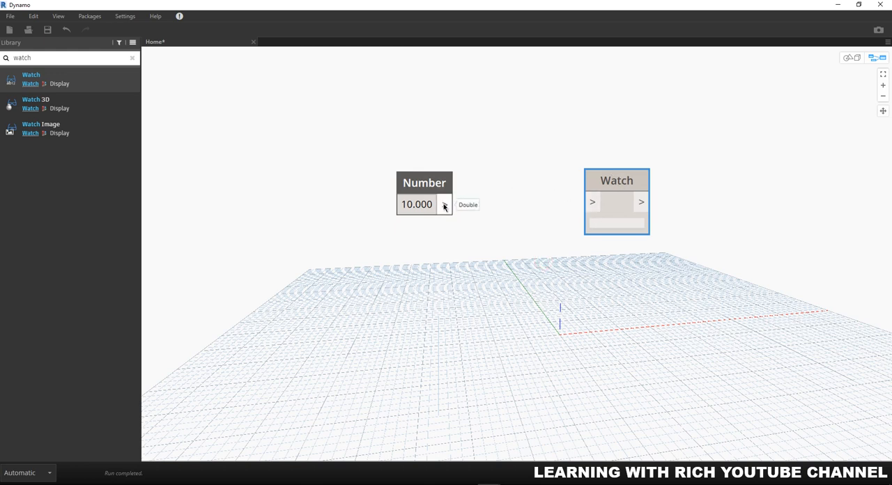
{"action": "left_click_drag", "start_coordinate": [446, 204], "coordinate": [592, 202]}
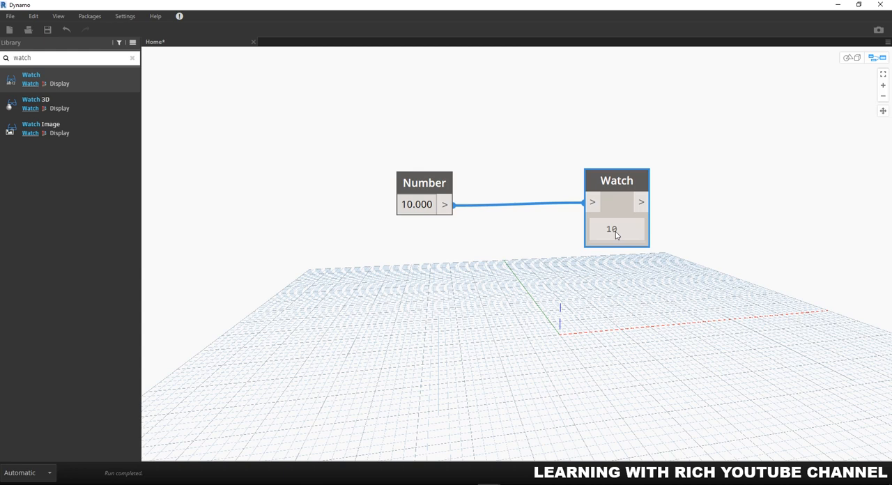
{"action": "mouse_move", "coordinate": [612, 234]}
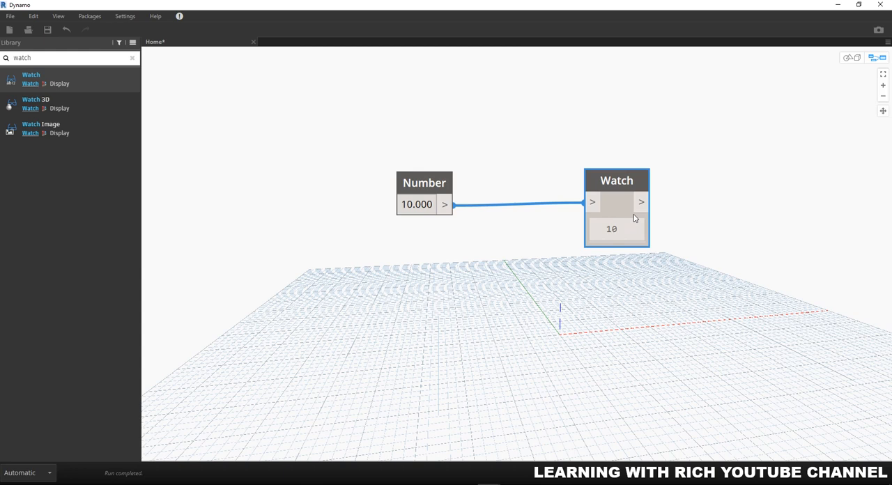
- Overwrite the Number node's 10.000 with 25 so the Watch updates to 25
{"action": "left_click", "coordinate": [415, 204]}
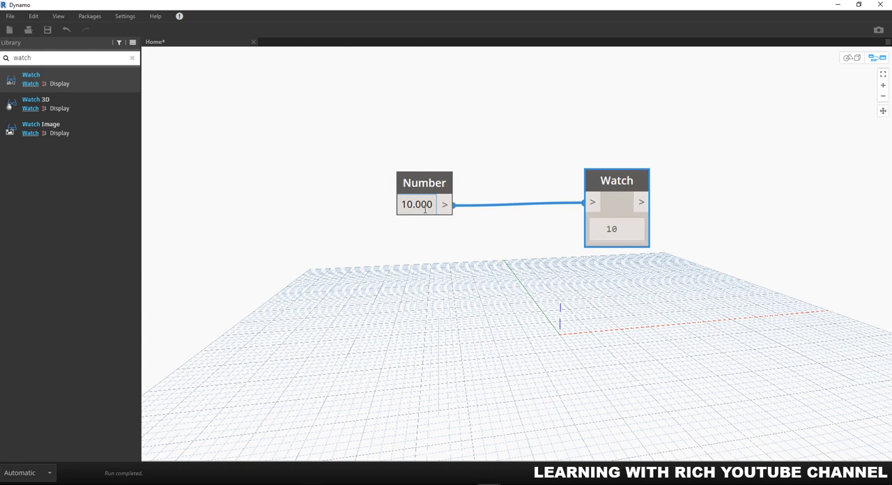
{"action": "double_click", "coordinate": [415, 204]}
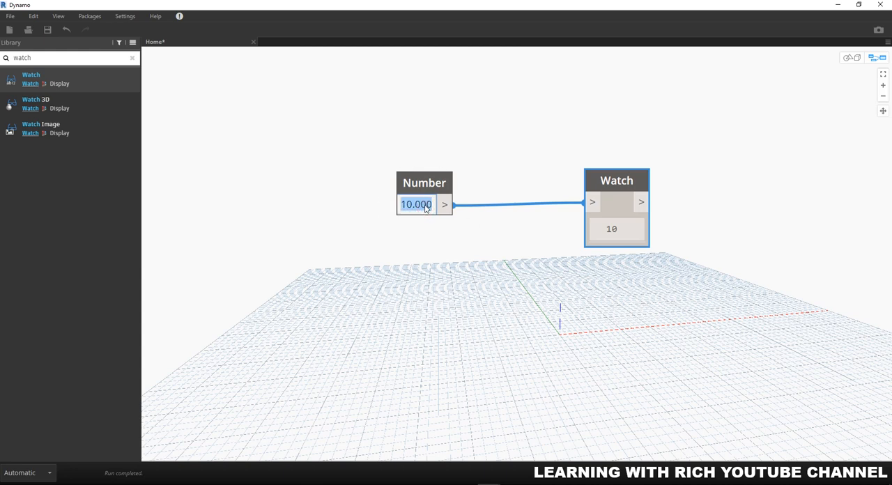
{"action": "type", "text": "25"}
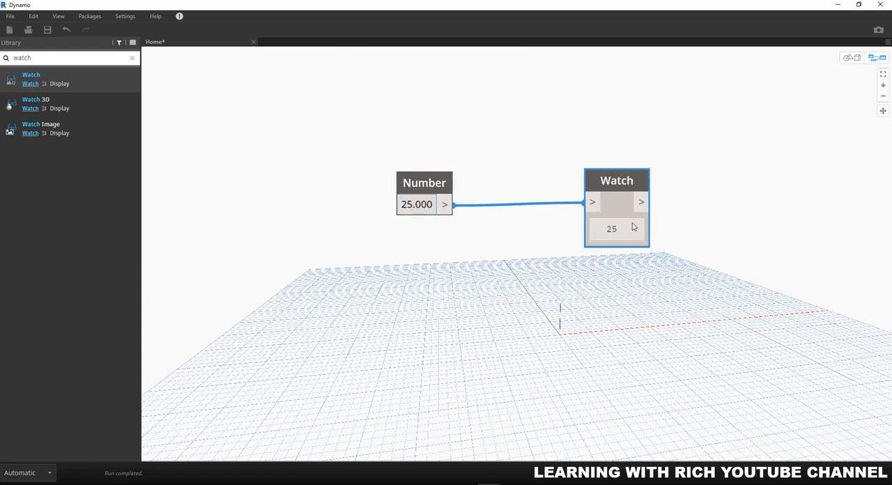
{"action": "mouse_move", "coordinate": [616, 246]}
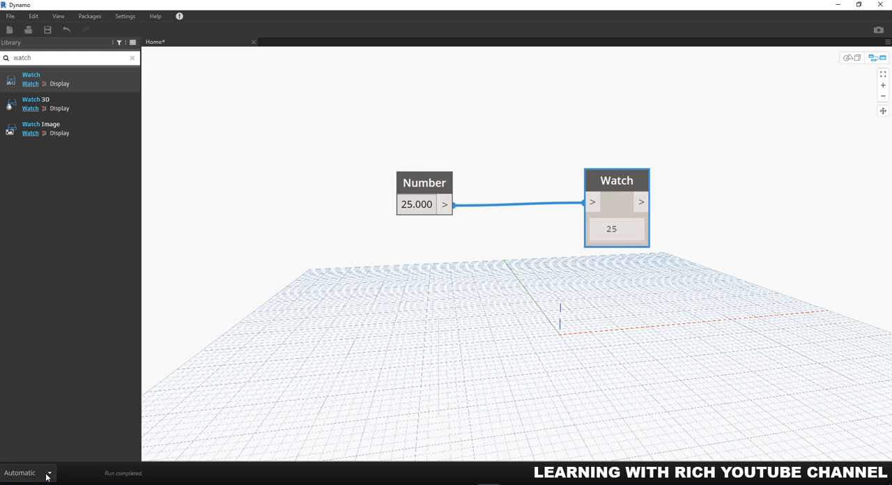
{"action": "mouse_move", "coordinate": [382, 343]}
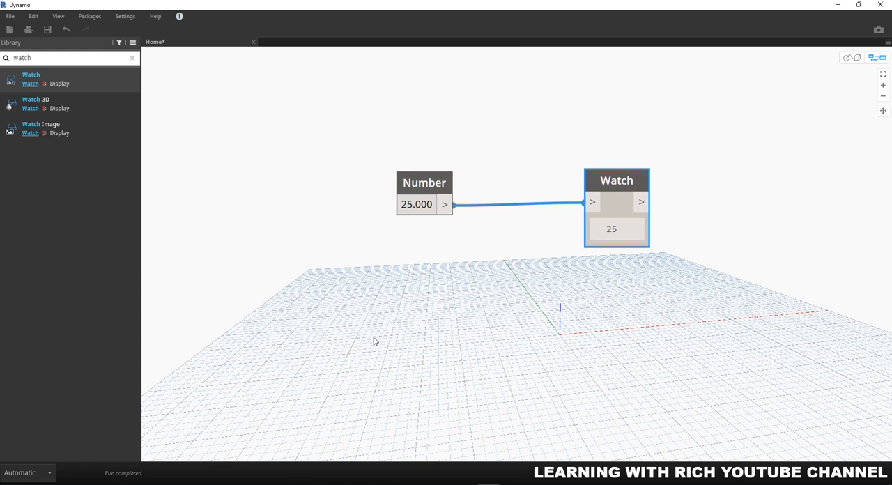
{"action": "mouse_move", "coordinate": [313, 333]}
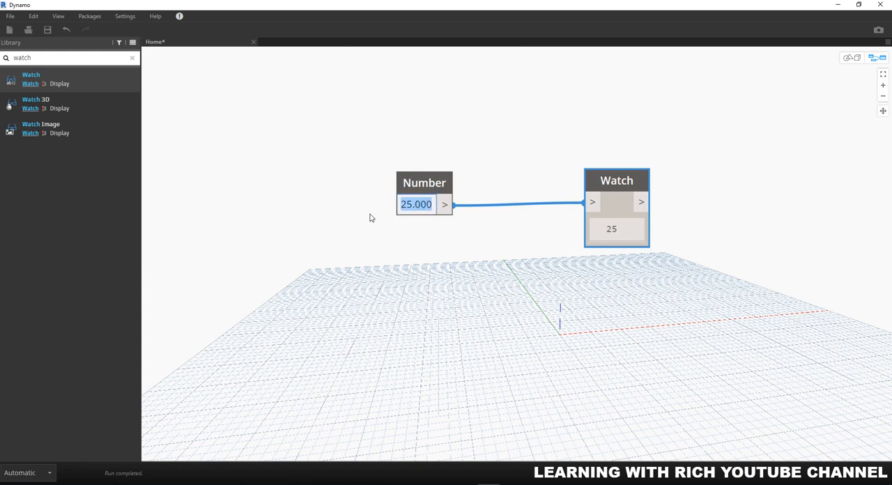
- Enter 17.5 in the Number node so the Watch shows 17.5
{"action": "type", "text": "17.5"}
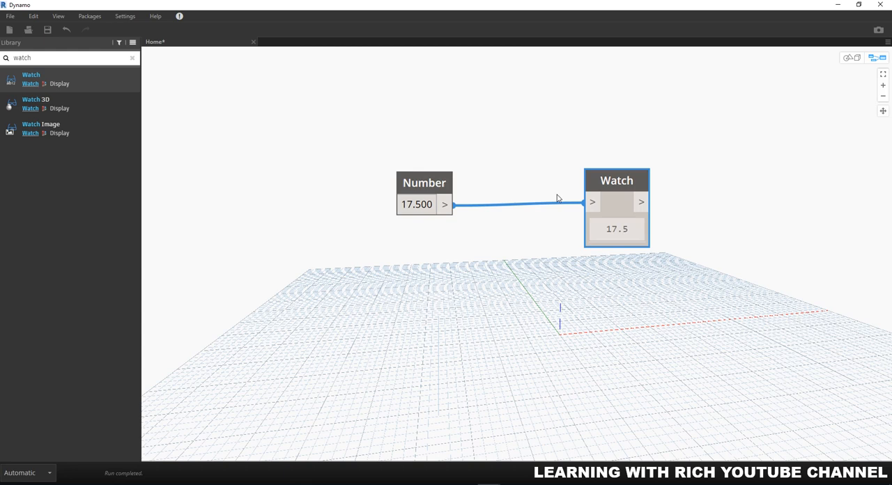
{"action": "mouse_move", "coordinate": [616, 220]}
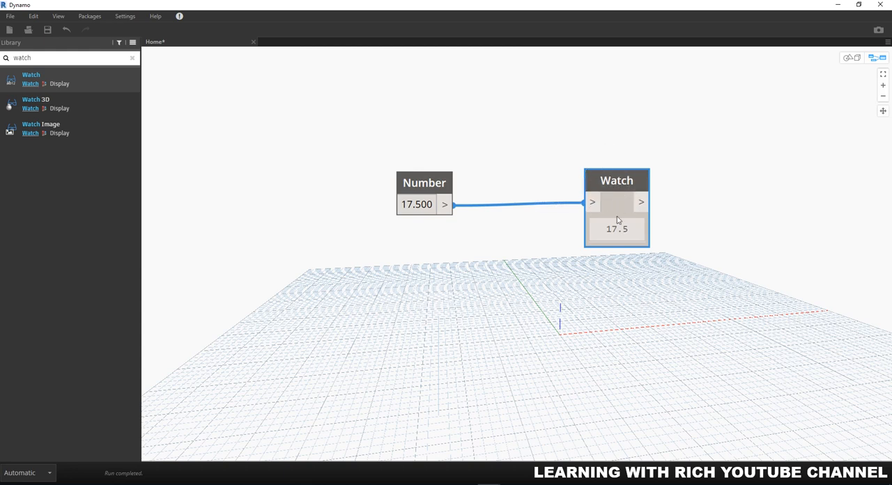
{"action": "mouse_move", "coordinate": [627, 248]}
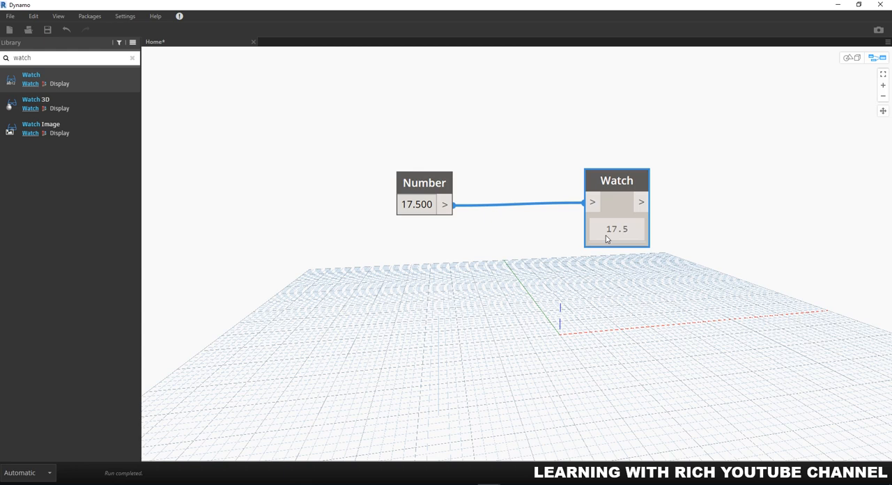
{"action": "mouse_move", "coordinate": [680, 145]}
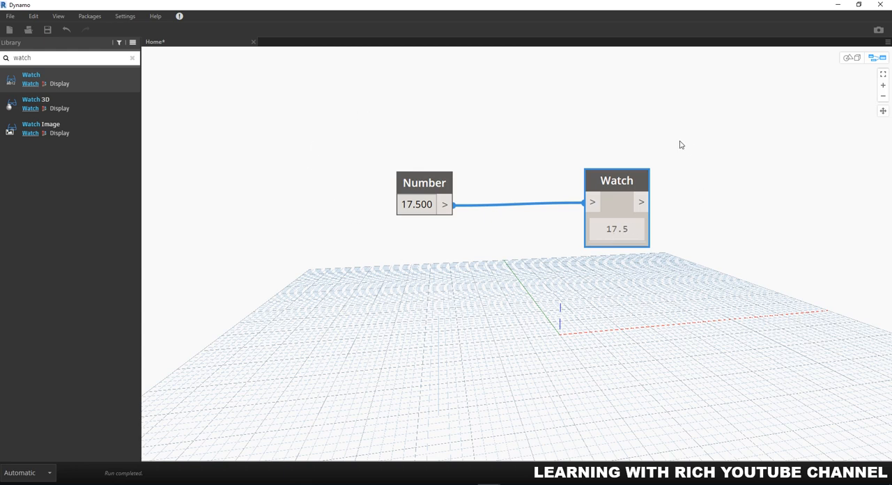
{"action": "mouse_move", "coordinate": [677, 139]}
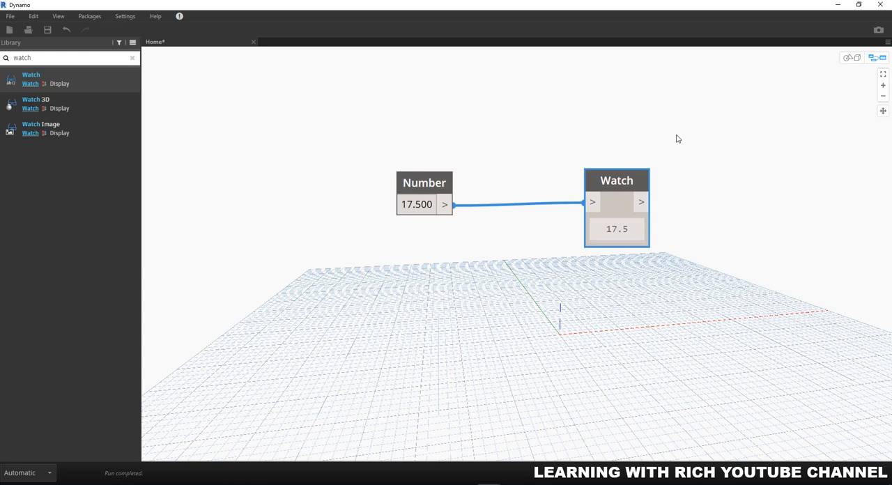
{"action": "mouse_move", "coordinate": [476, 273]}
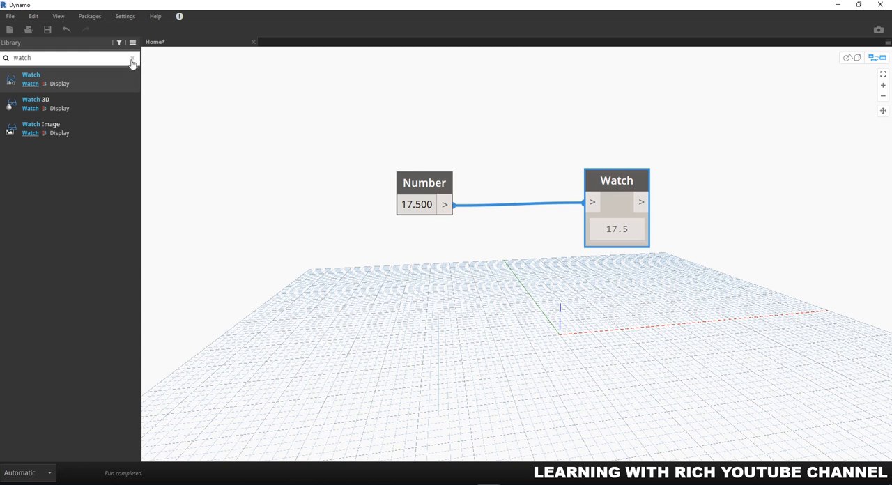
- Clear the node search and start a fresh one for the String input node
{"action": "left_click", "coordinate": [132, 58]}
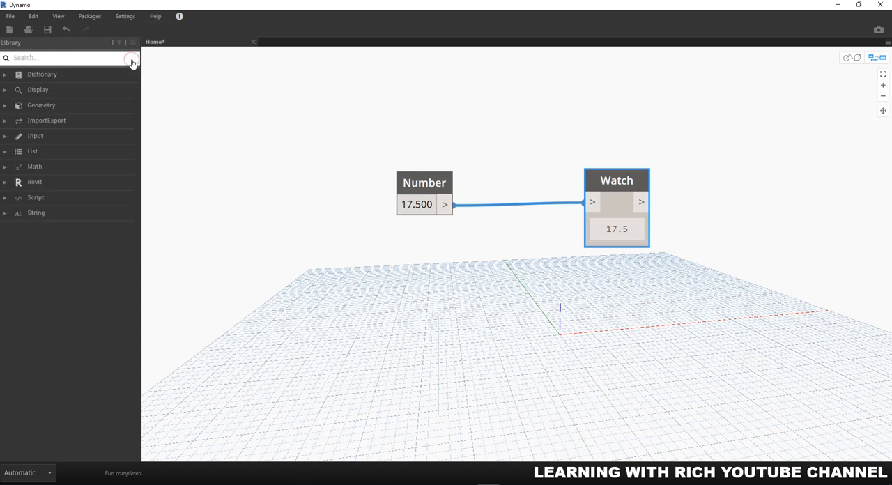
{"action": "left_click", "coordinate": [35, 135]}
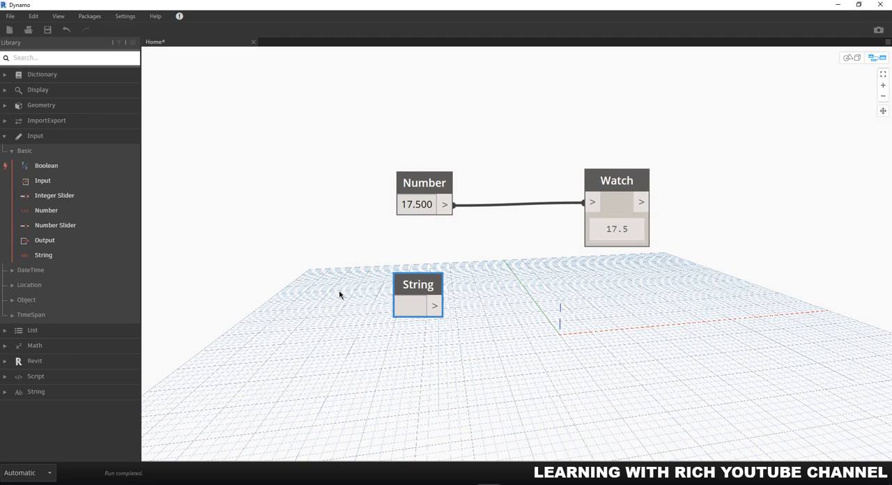
{"action": "mouse_move", "coordinate": [342, 293]}
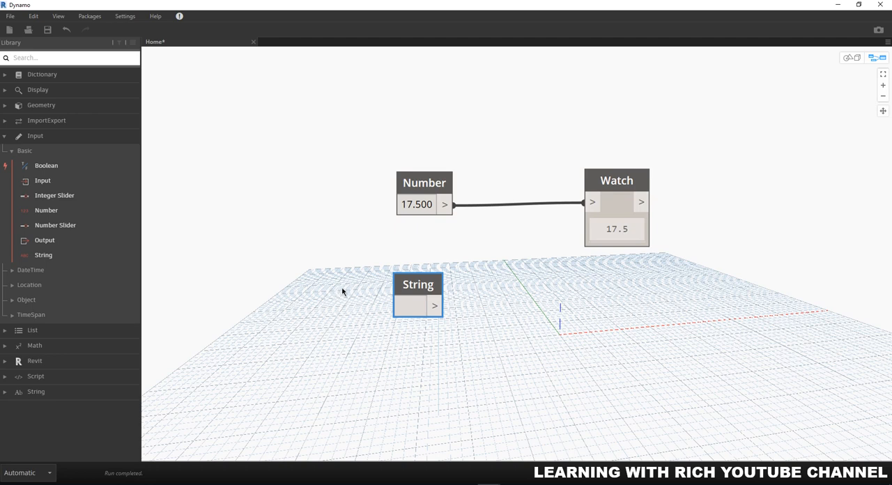
{"action": "mouse_move", "coordinate": [607, 184]}
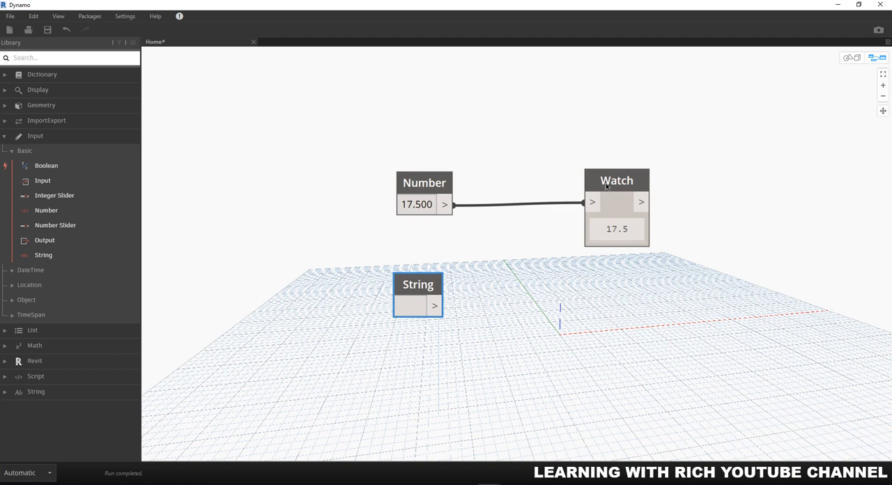
{"action": "mouse_move", "coordinate": [416, 285]}
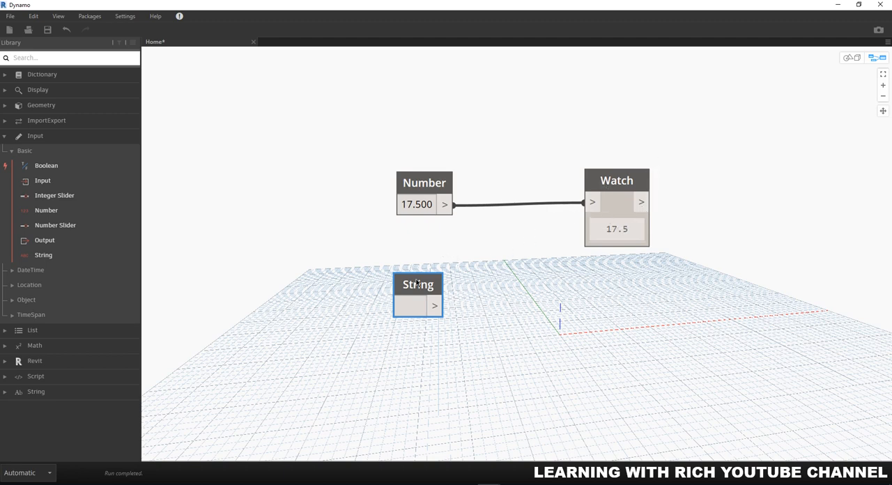
{"action": "mouse_move", "coordinate": [633, 179]}
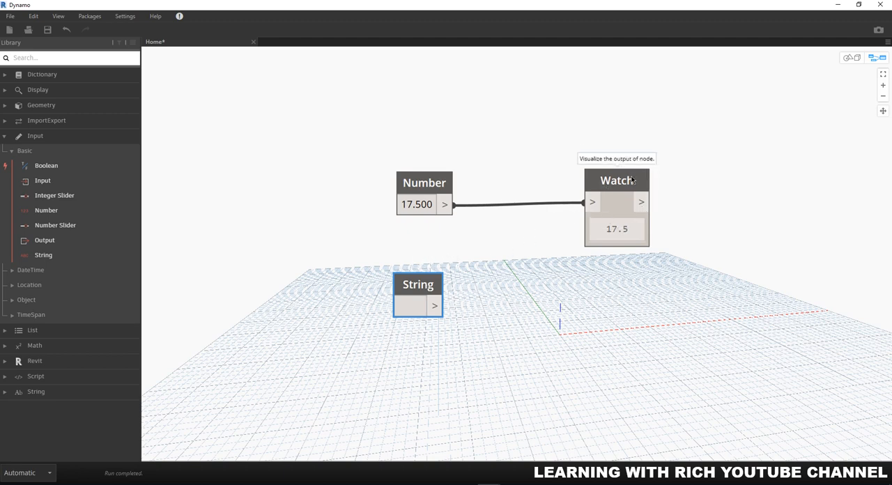
- Select the Watch node showing 17.5 as the source for a duplicate
{"action": "left_click", "coordinate": [616, 180]}
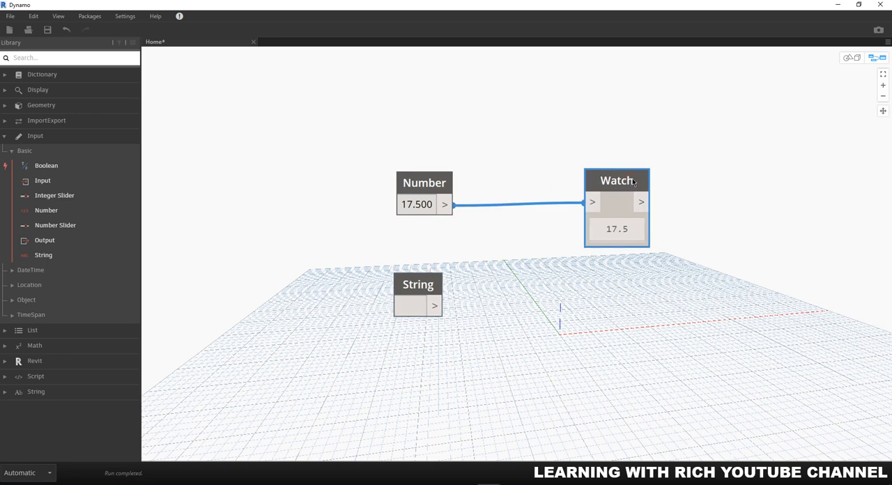
{"action": "mouse_move", "coordinate": [612, 313]}
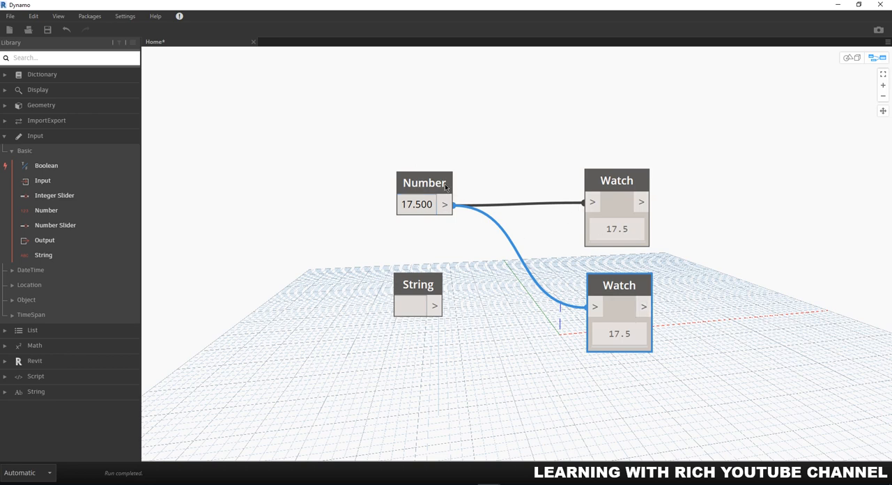
{"action": "mouse_move", "coordinate": [593, 202]}
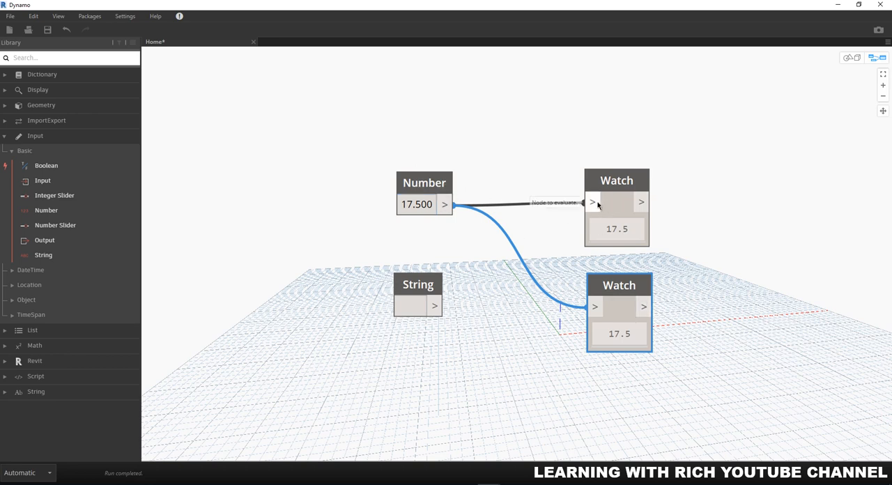
{"action": "mouse_move", "coordinate": [594, 307]}
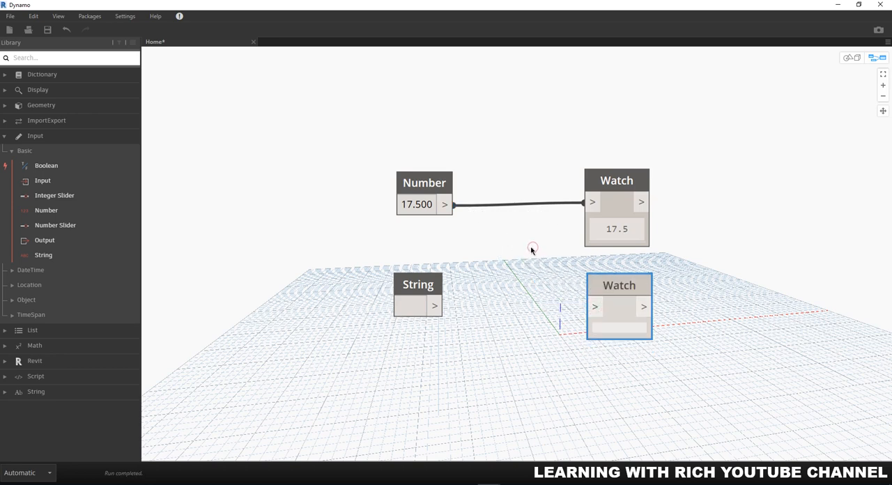
{"action": "mouse_move", "coordinate": [523, 238]}
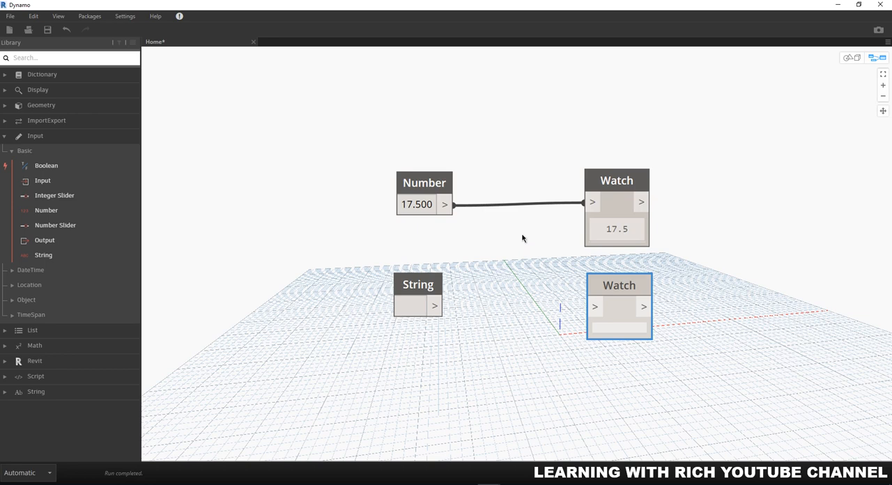
- Enter 'String is a data type' in the String node and wire it to the second Watch
{"action": "left_click", "coordinate": [415, 307]}
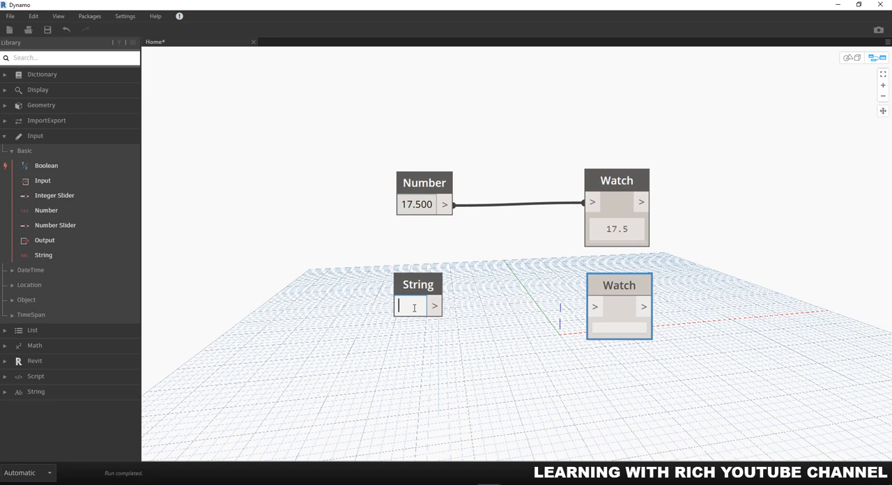
{"action": "type", "text": "String"}
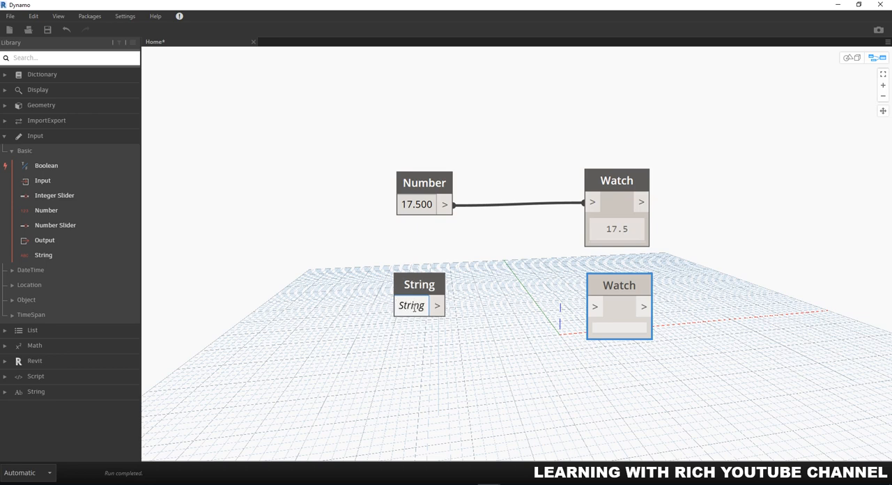
{"action": "type", "text": "String is a"}
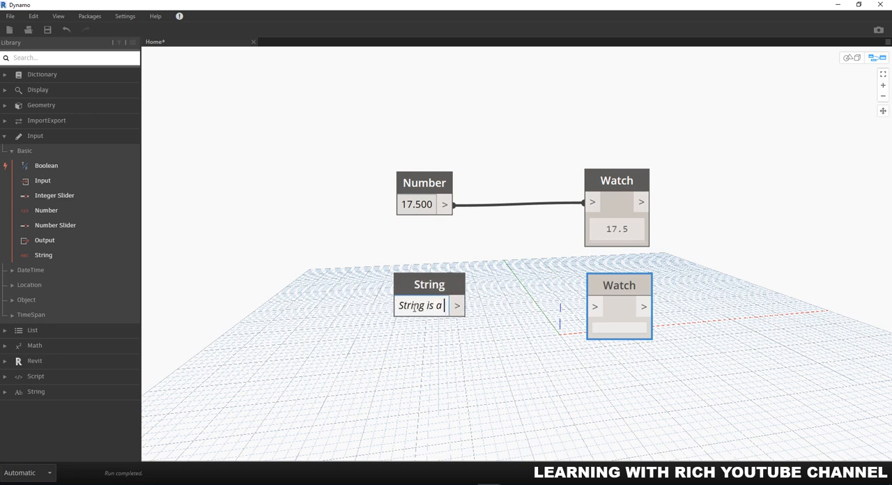
{"action": "type", "text": "data type"}
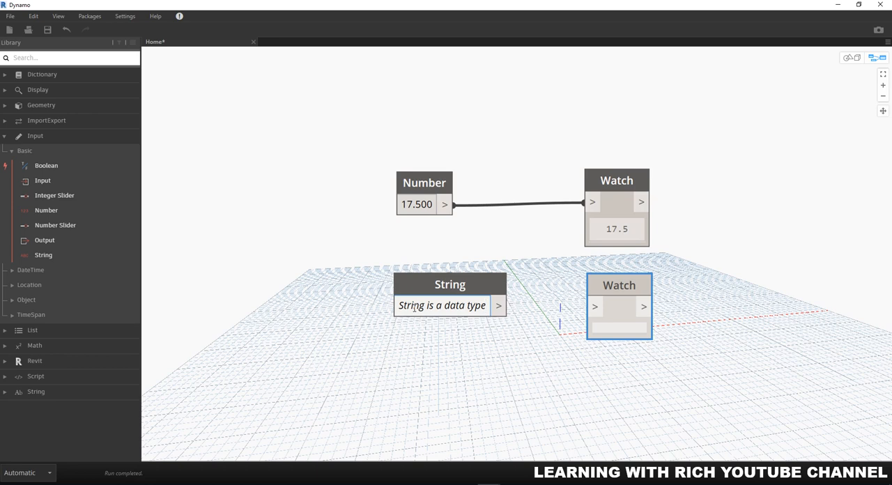
{"action": "left_click", "coordinate": [530, 374]}
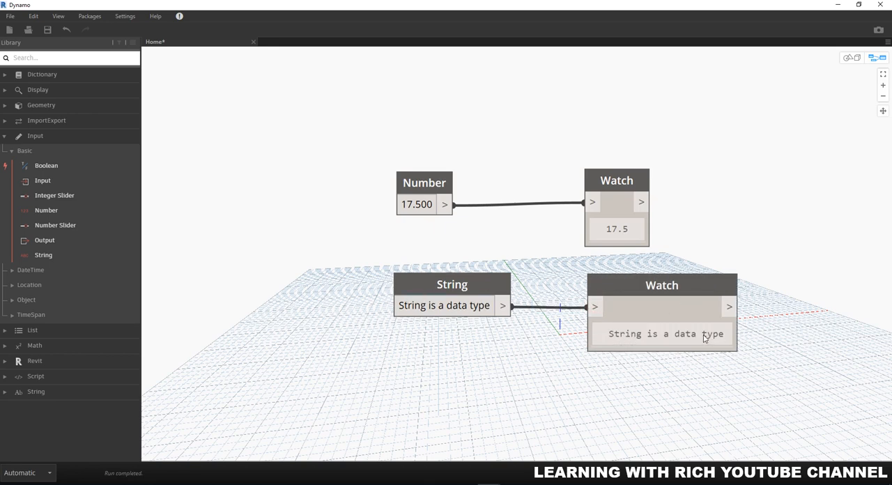
{"action": "mouse_move", "coordinate": [463, 305]}
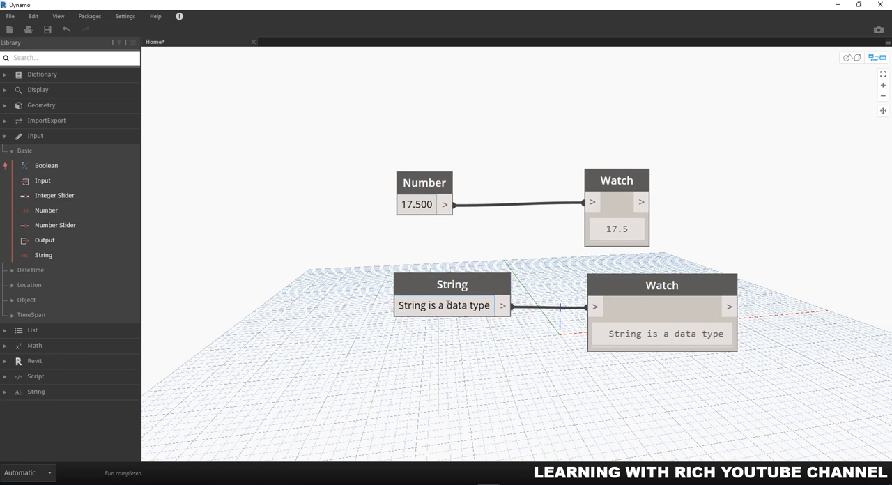
- Select the String node's text to replace it with 'the quick brown fox'
{"action": "double_click", "coordinate": [443, 305]}
{"action": "type", "text": "the quick brown fox"}
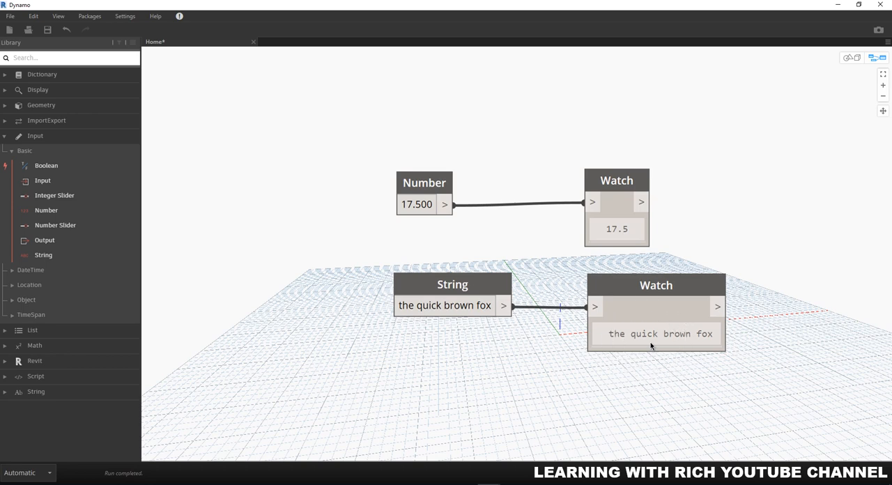
{"action": "mouse_move", "coordinate": [655, 346]}
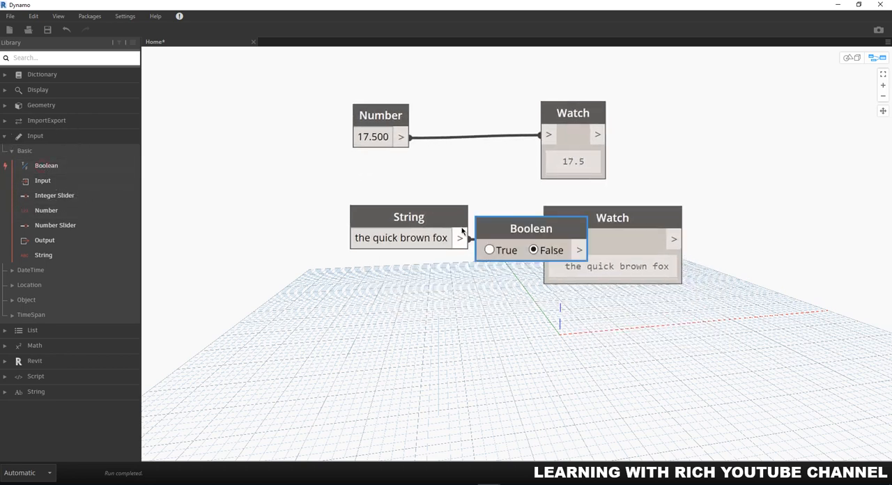
- Drag the Boolean node (False) down beneath the String node and pan the canvas
{"action": "left_click_drag", "start_coordinate": [531, 228], "coordinate": [396, 319]}
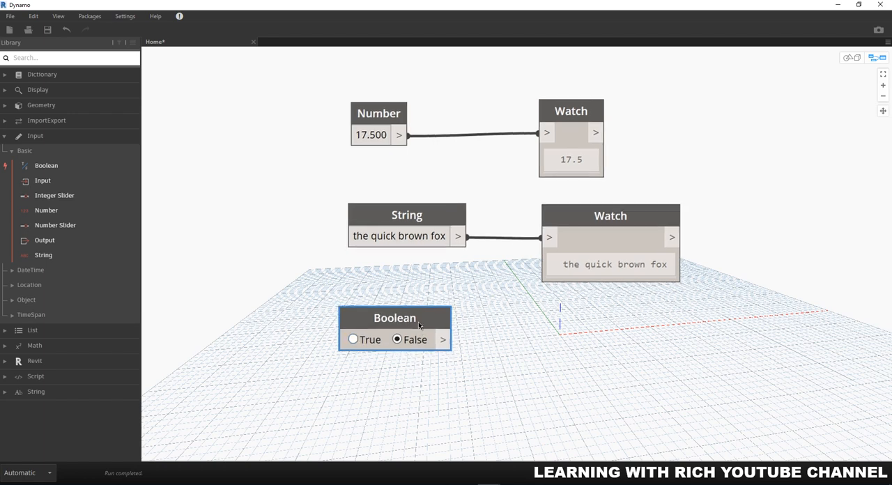
{"action": "scroll", "scroll_direction": "down", "scroll_amount": 3}
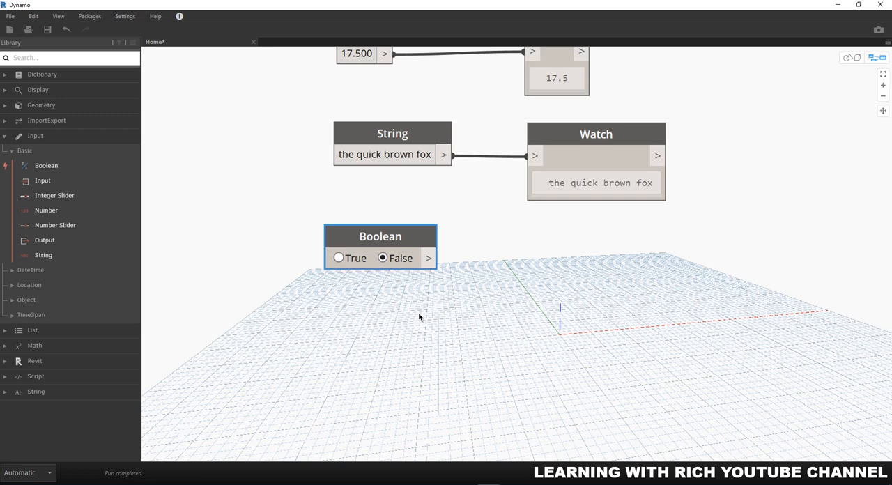
{"action": "mouse_move", "coordinate": [382, 246]}
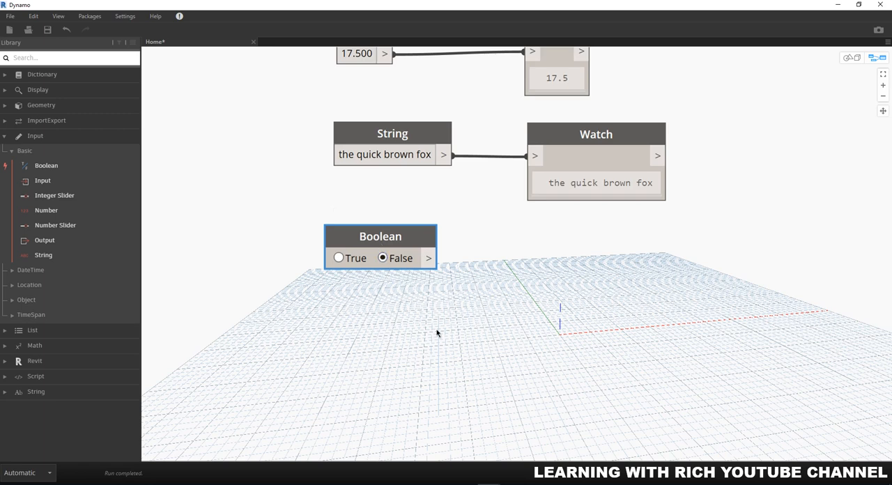
{"action": "mouse_move", "coordinate": [433, 324]}
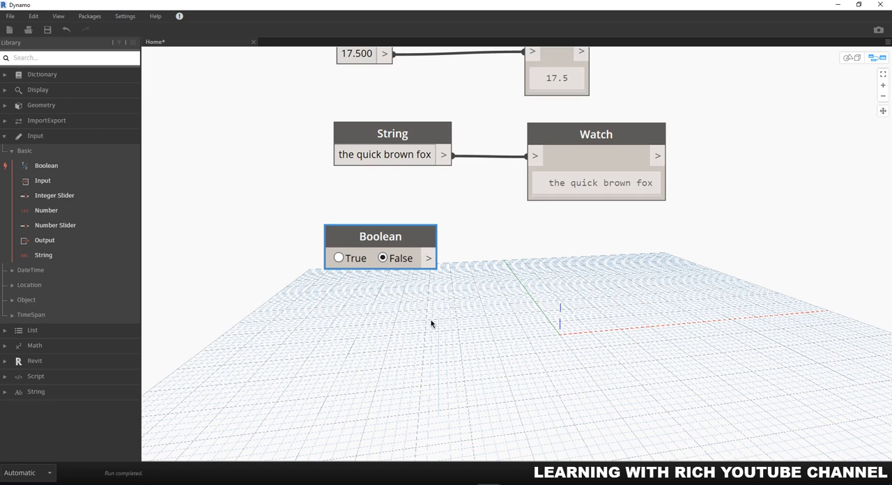
{"action": "mouse_move", "coordinate": [597, 135]}
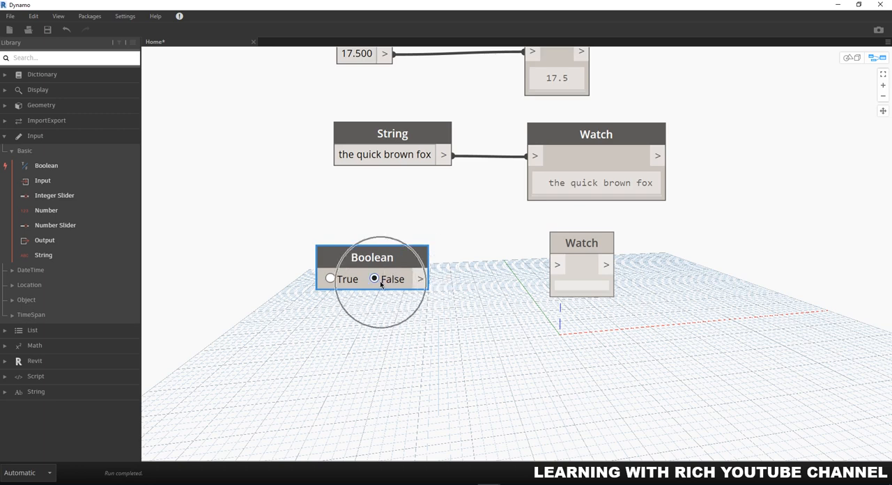
- Wire the Boolean node's output into the third Watch node so it displays false
{"action": "left_click_drag", "start_coordinate": [421, 279], "coordinate": [521, 274]}
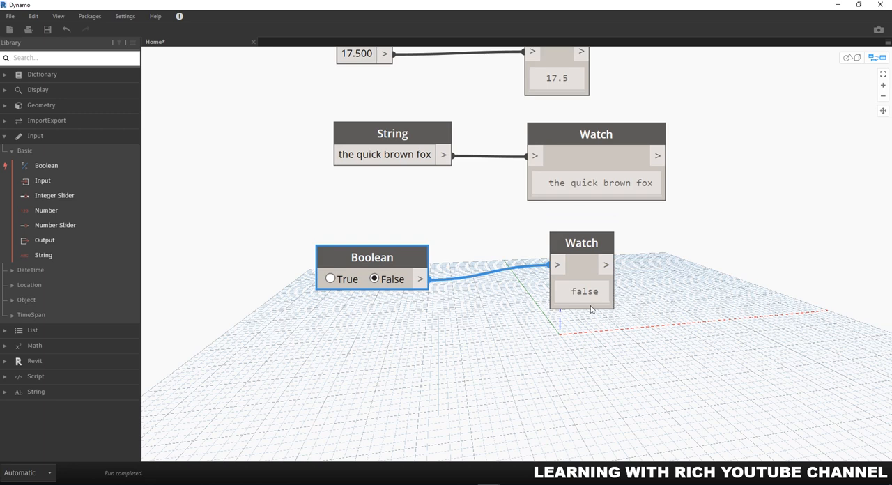
{"action": "mouse_move", "coordinate": [591, 300]}
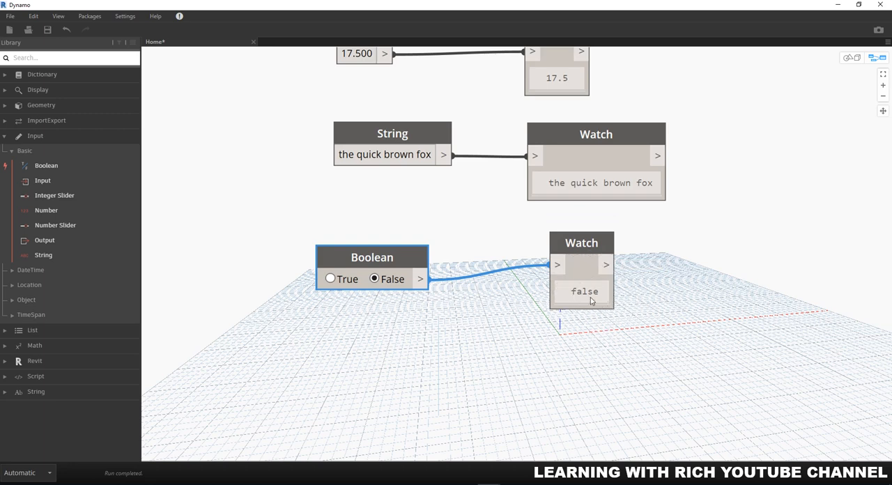
{"action": "mouse_move", "coordinate": [488, 343]}
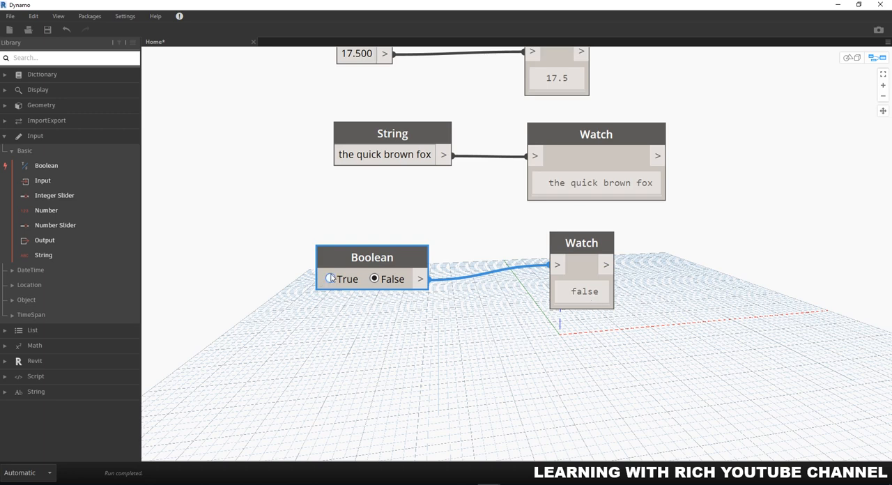
- Switch the Boolean node to True so its Watch shows true
{"action": "left_click", "coordinate": [330, 279]}
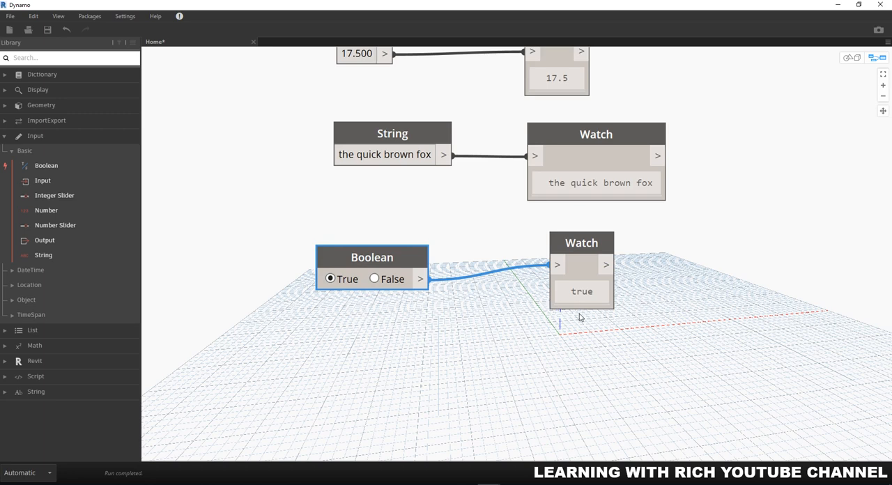
{"action": "mouse_move", "coordinate": [384, 294]}
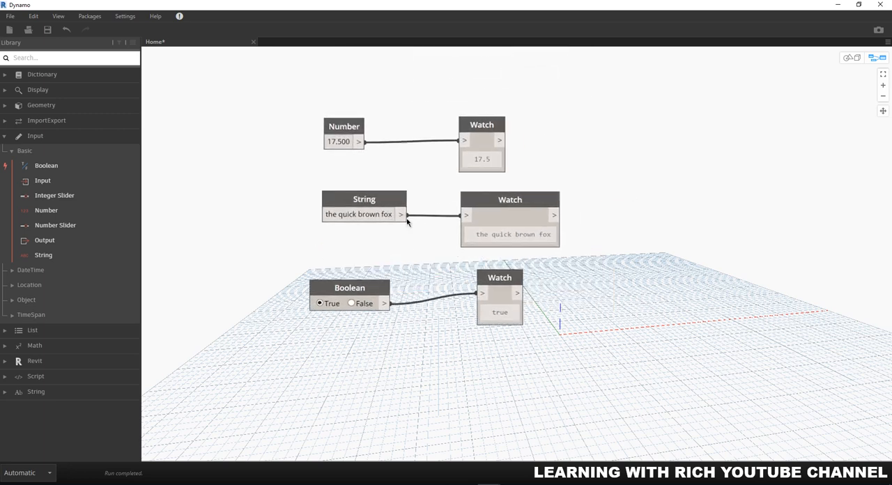
- Select the Number node to realign it into a column with the Boolean node
{"action": "left_click", "coordinate": [359, 198]}
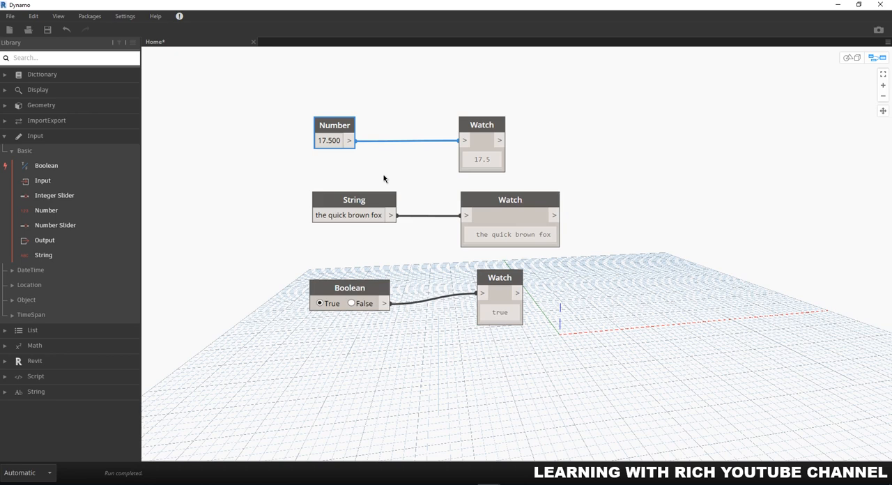
{"action": "mouse_move", "coordinate": [617, 229]}
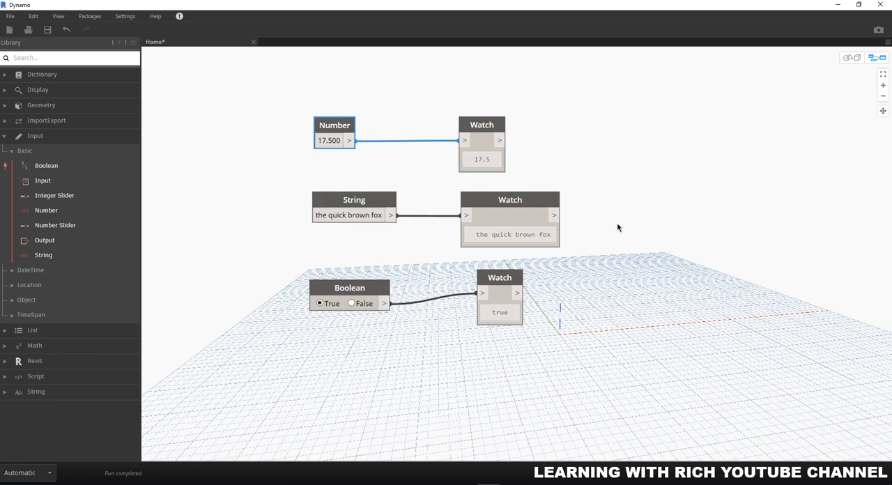